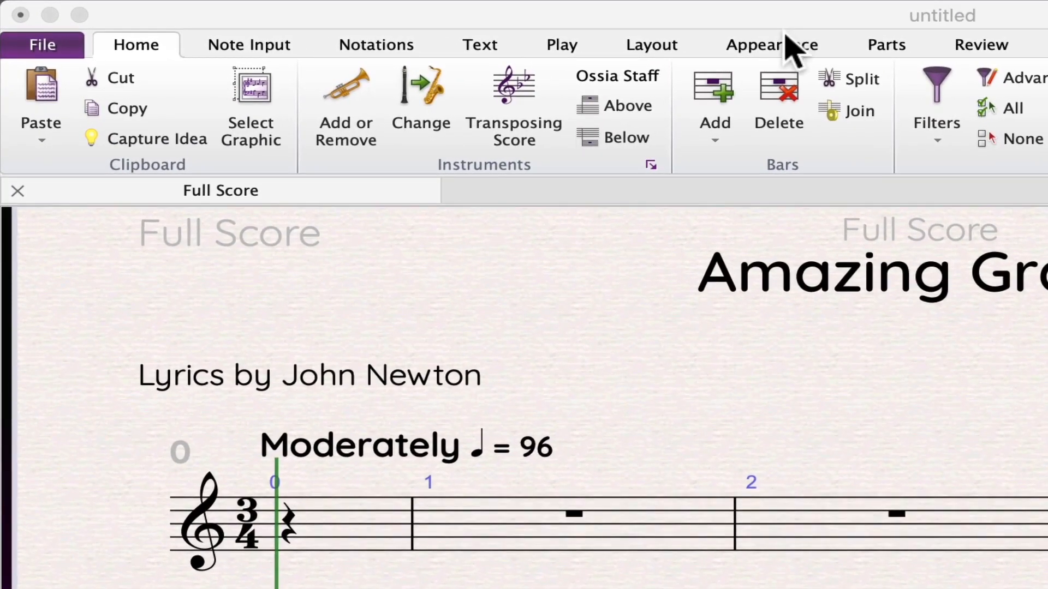
# Step: Show the Appearance ribbon with the house style options for the Amazing Grace score
pyautogui.click(771, 45)
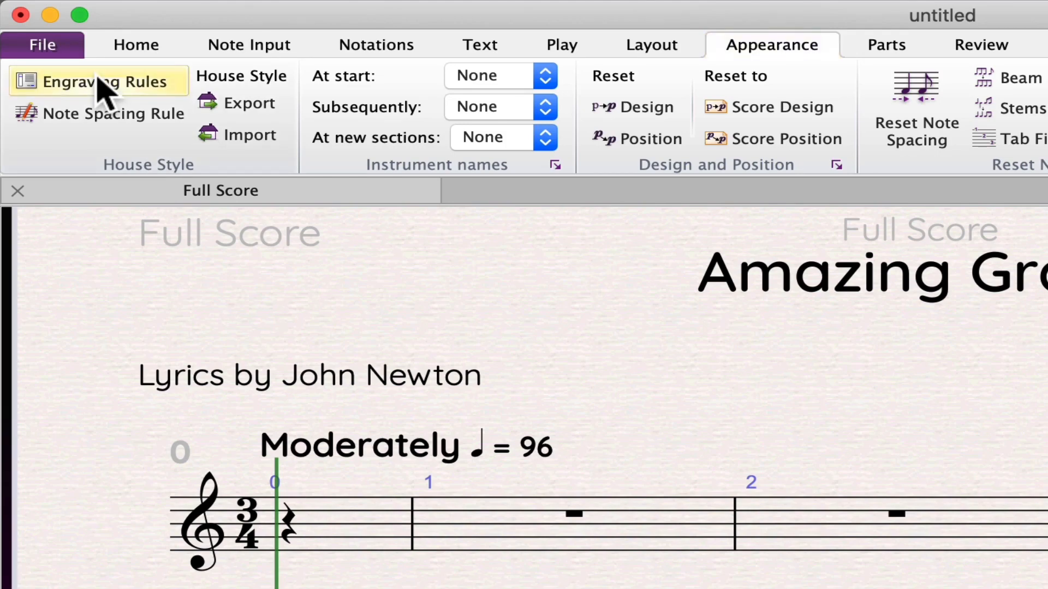
# Step: Bring up Engraving Rules and, after glancing at Accidentals and Dots, show the Staves settings
pyautogui.click(99, 82)
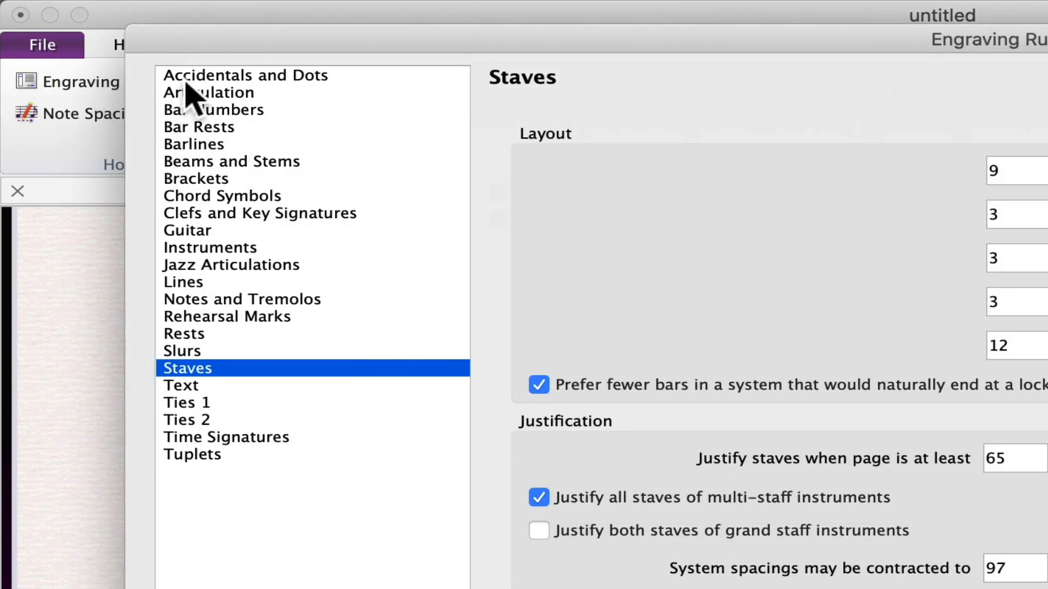
pyautogui.click(244, 75)
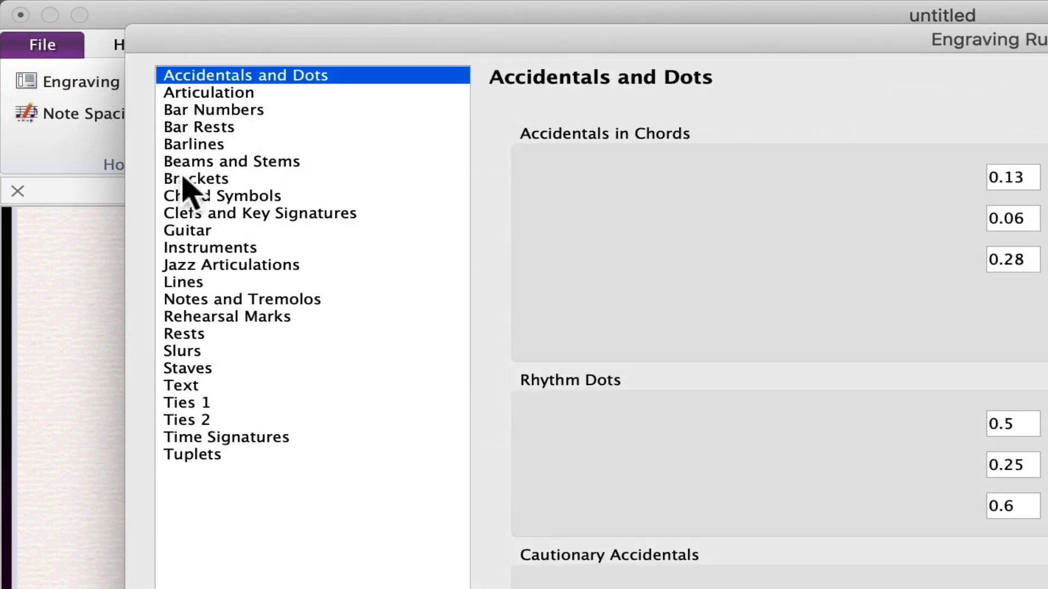
pyautogui.moveTo(187, 347)
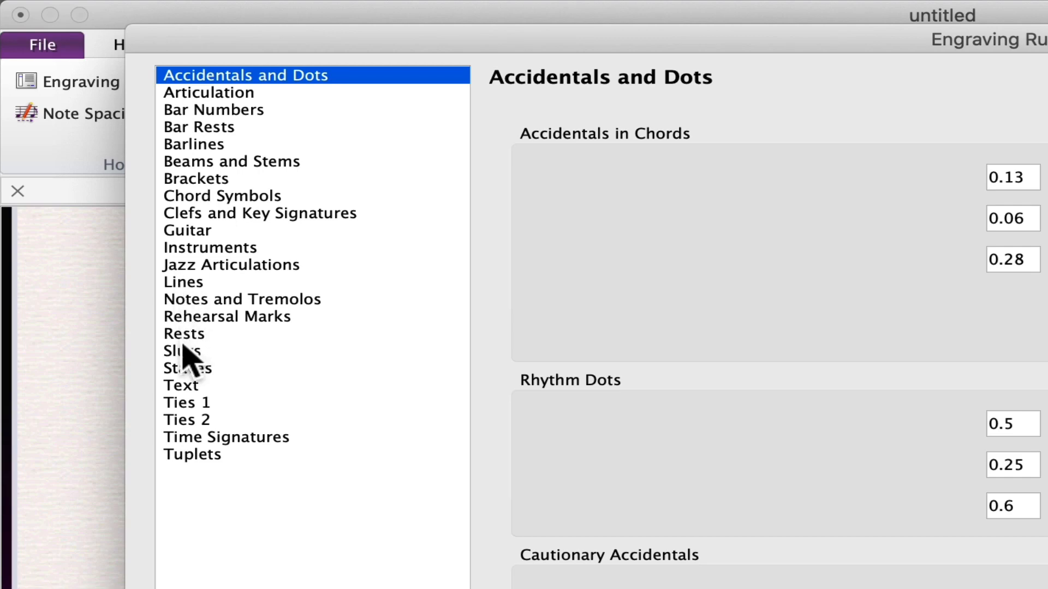
pyautogui.moveTo(183, 385)
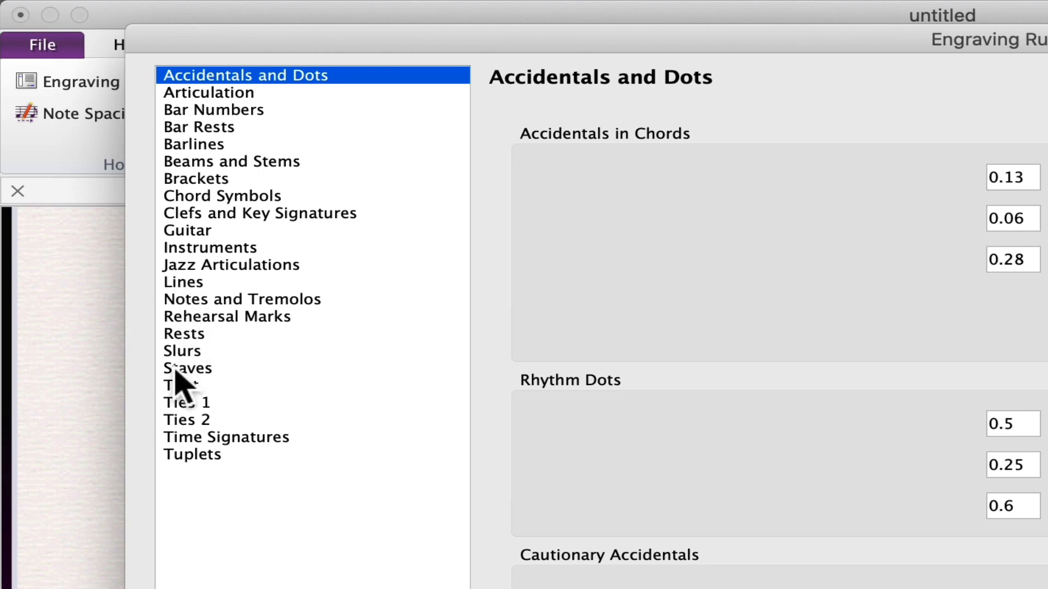
pyautogui.click(187, 368)
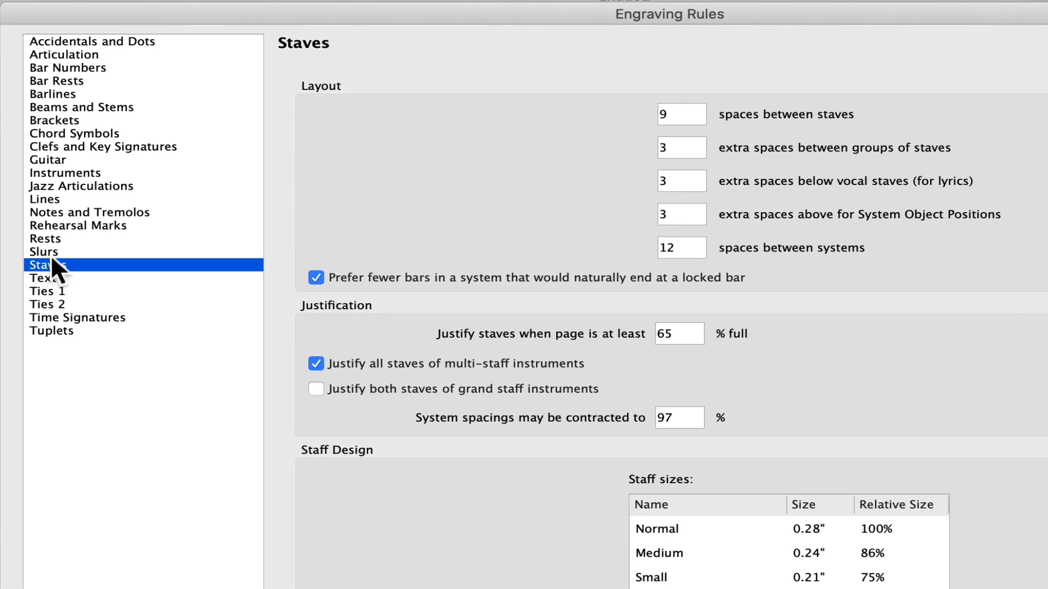
# Step: Raise spaces between systems from 12 to 14.50 and confirm the engraving rules
pyautogui.click(681, 248)
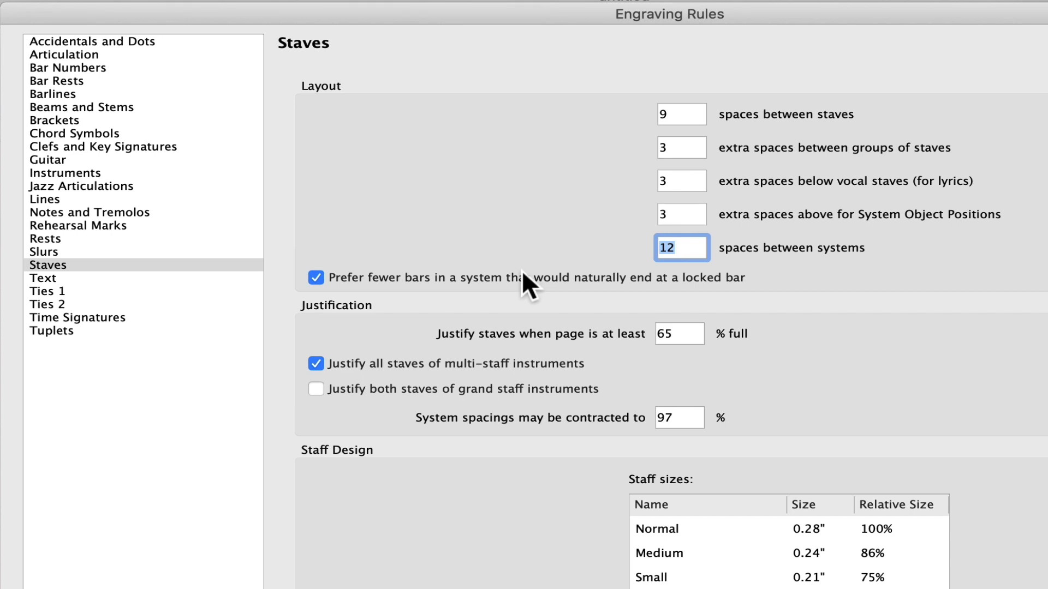
pyautogui.write('14')
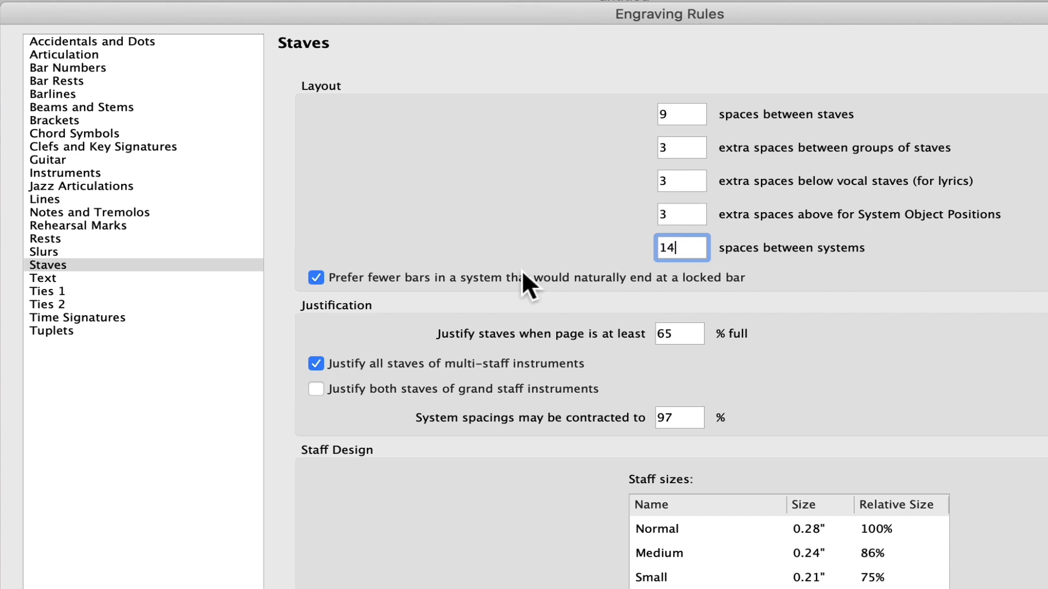
pyautogui.write('.50')
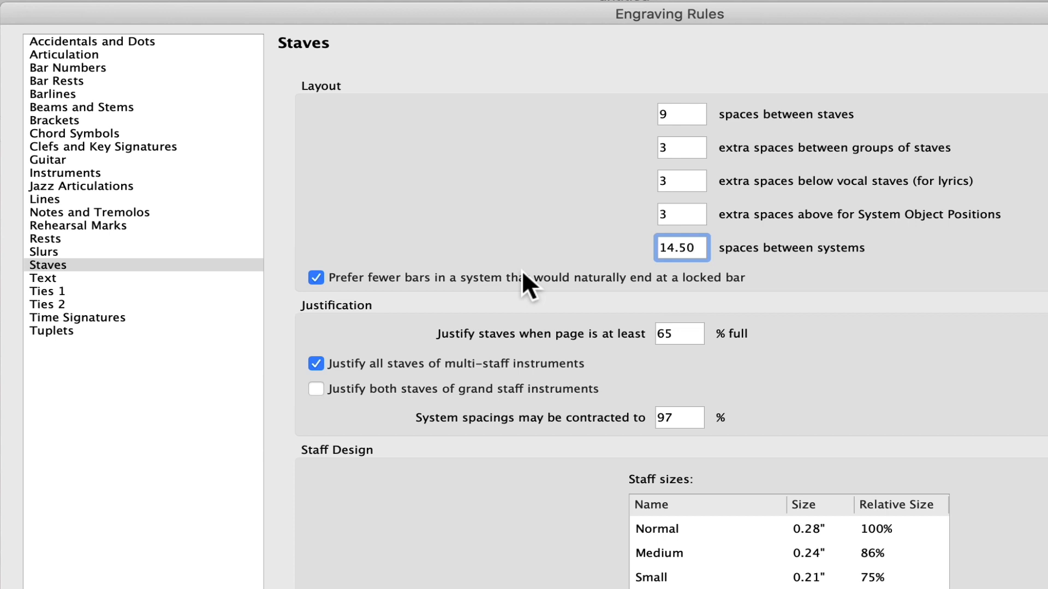
pyautogui.click(681, 248)
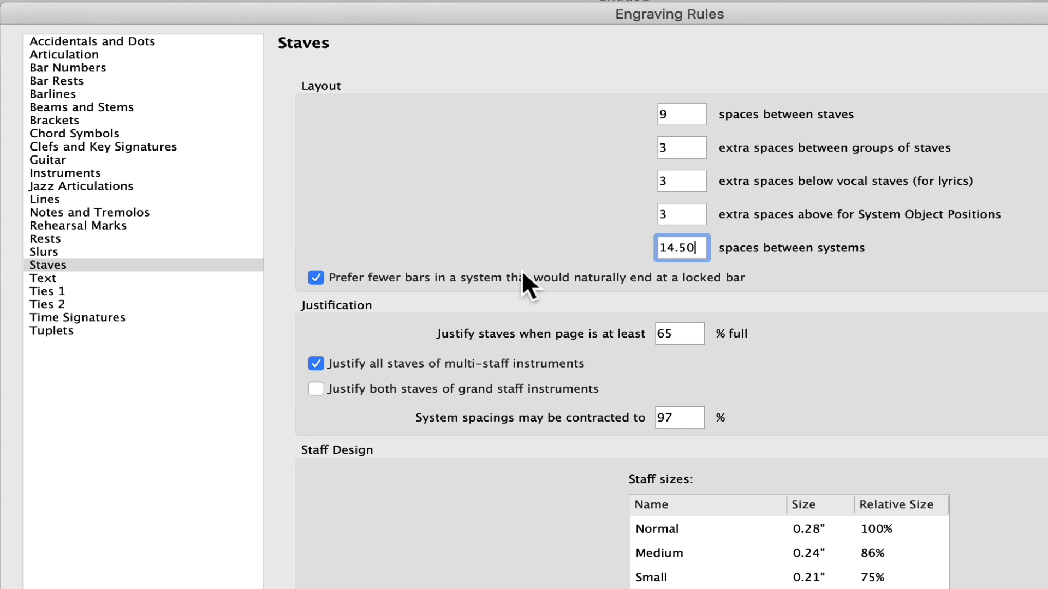
pyautogui.moveTo(812, 123)
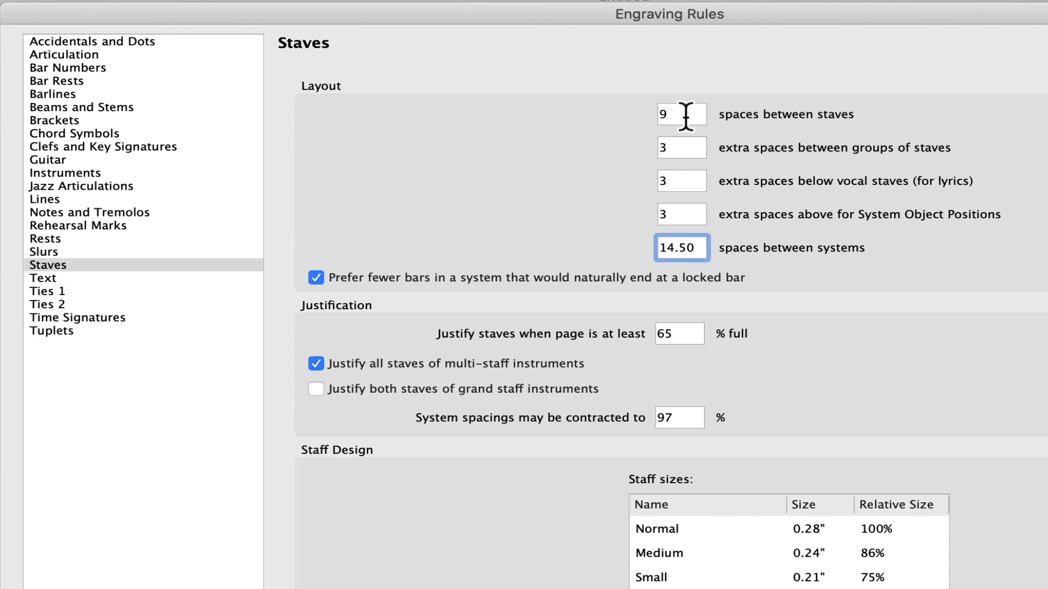
pyautogui.click(681, 248)
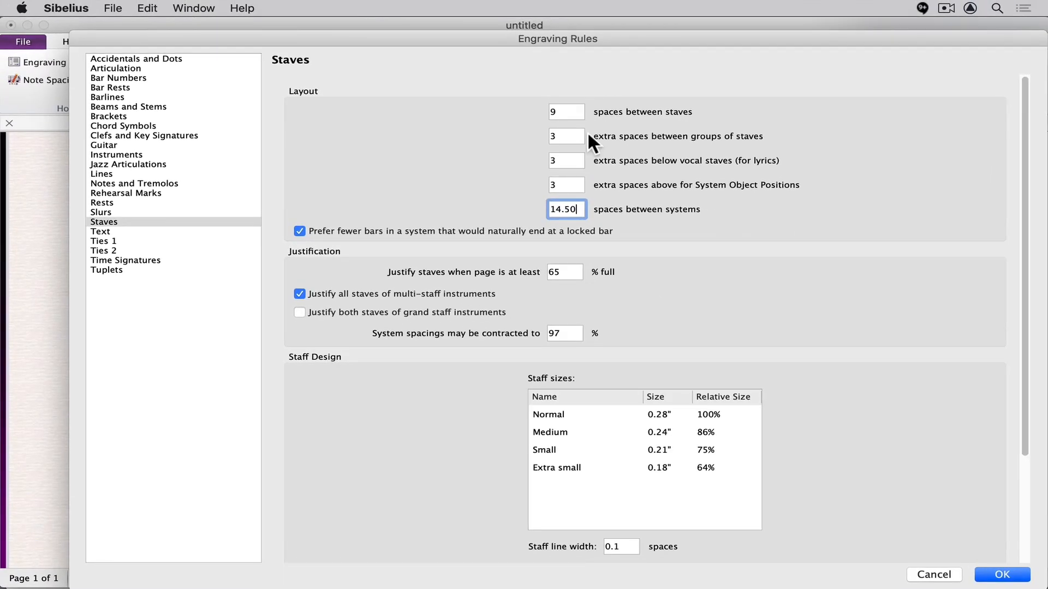
pyautogui.click(1001, 575)
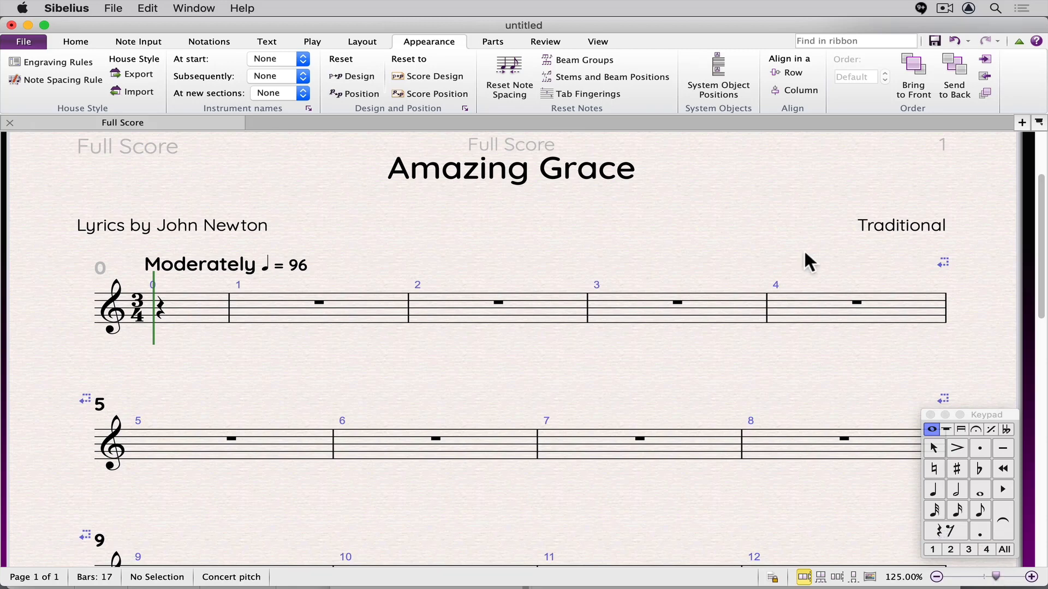
pyautogui.moveTo(362, 42)
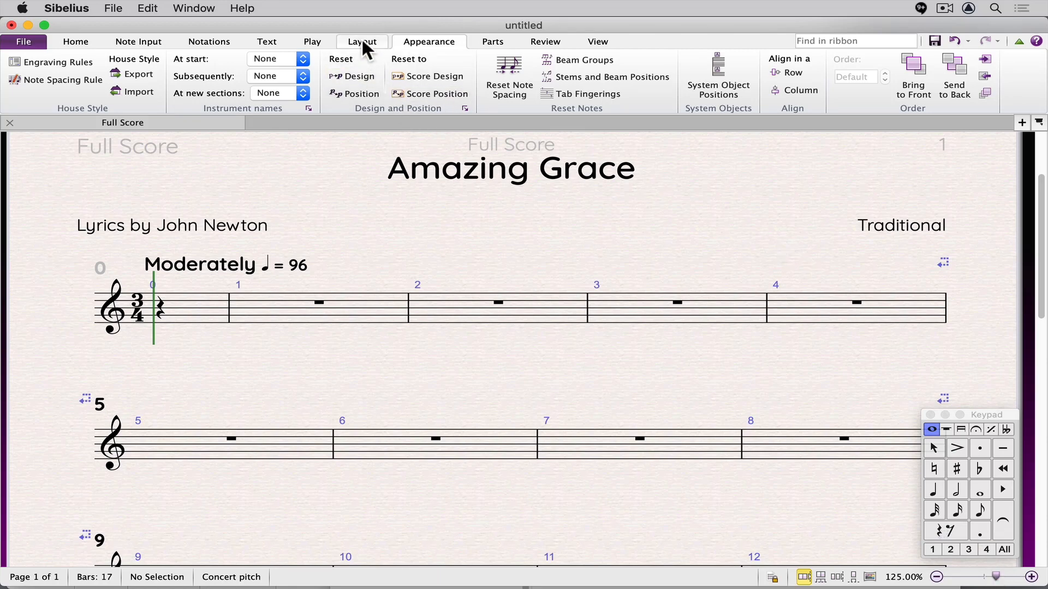
# Step: Try system gaps of 15.50 and 16.50 in Layout > Staff Spacing, ending back at 14.50
pyautogui.click(361, 42)
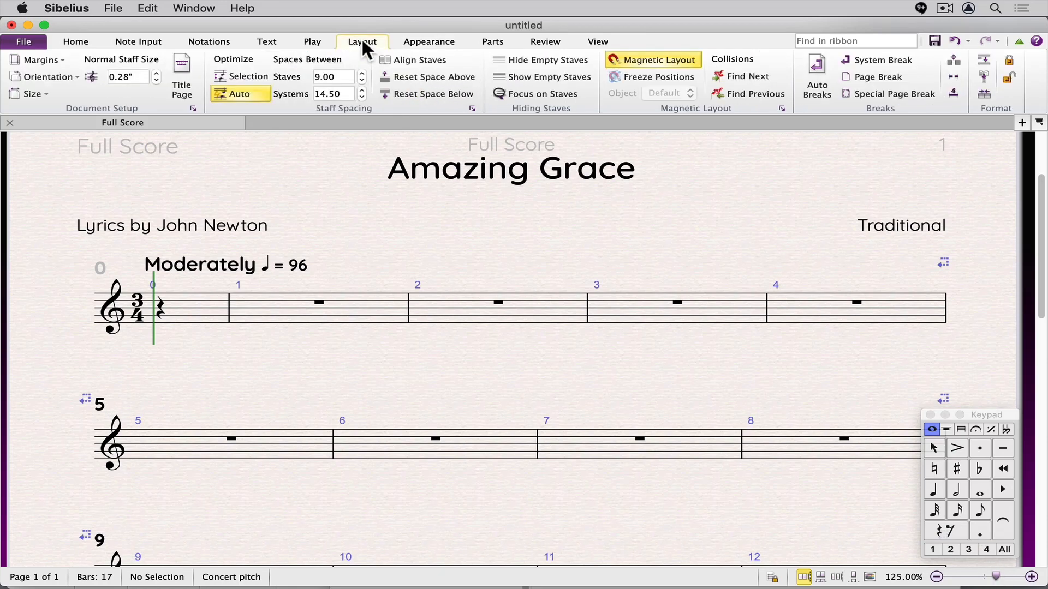
pyautogui.moveTo(340, 123)
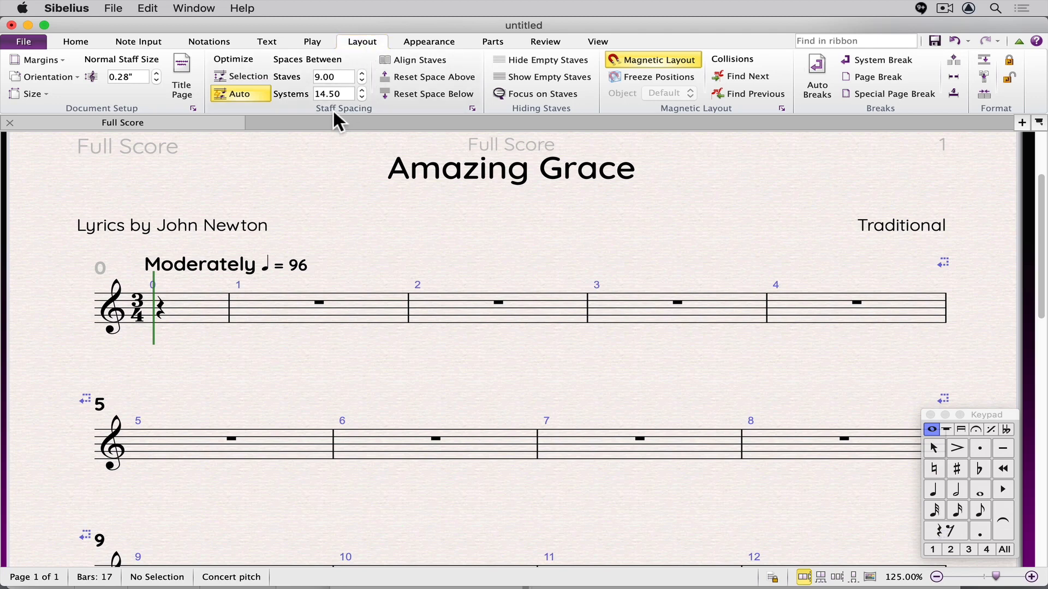
pyautogui.moveTo(347, 94)
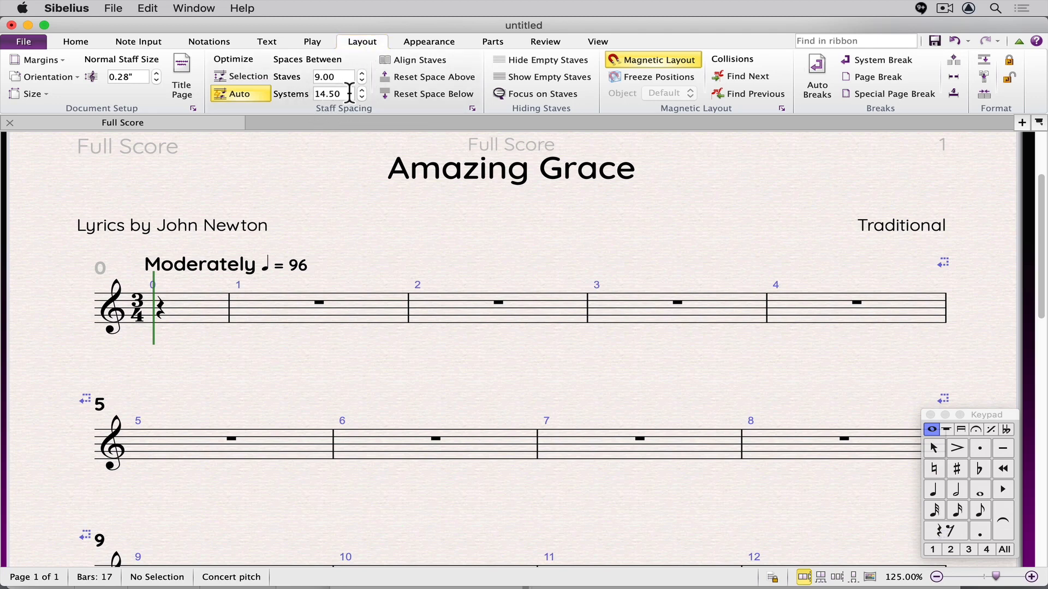
pyautogui.moveTo(328, 94)
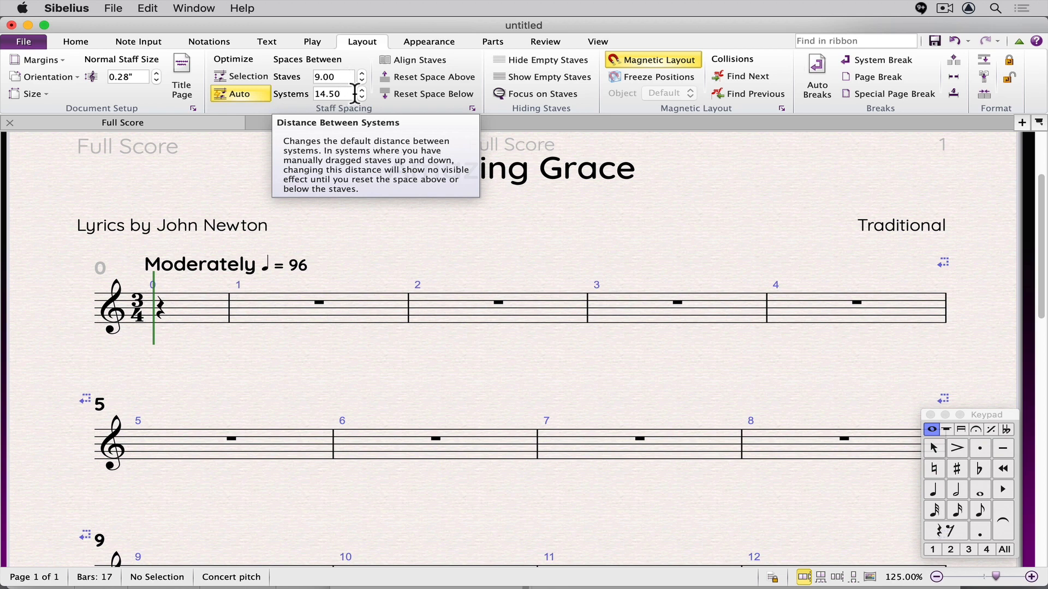
pyautogui.click(361, 90)
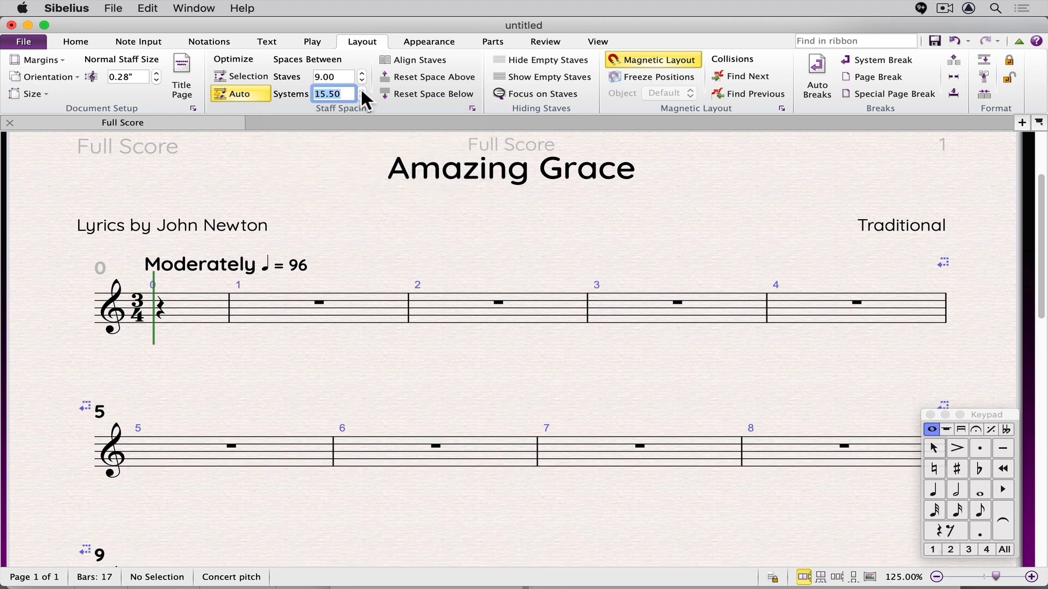
pyautogui.click(361, 88)
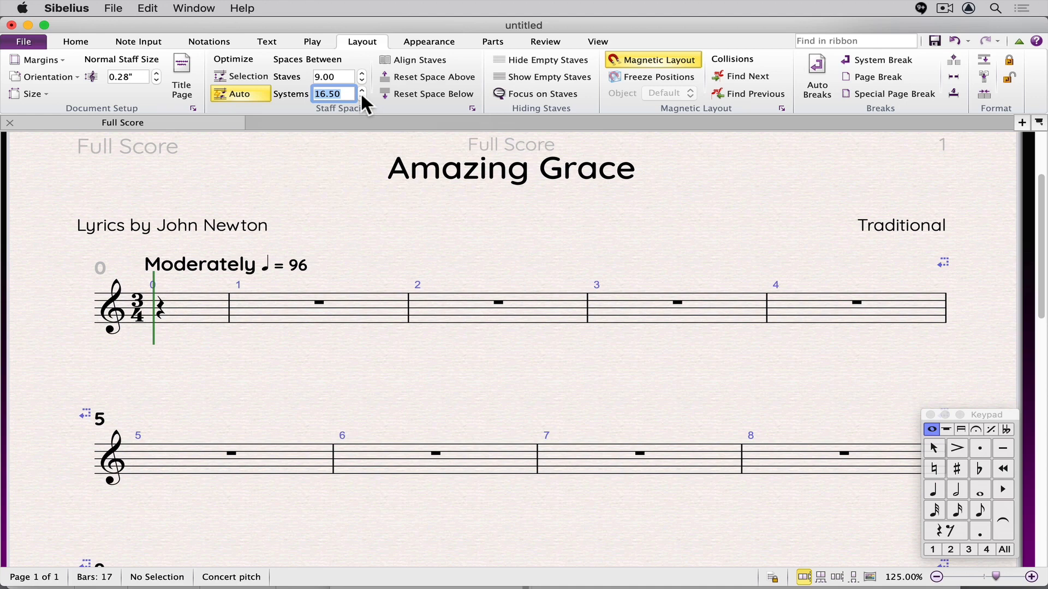
pyautogui.click(361, 97)
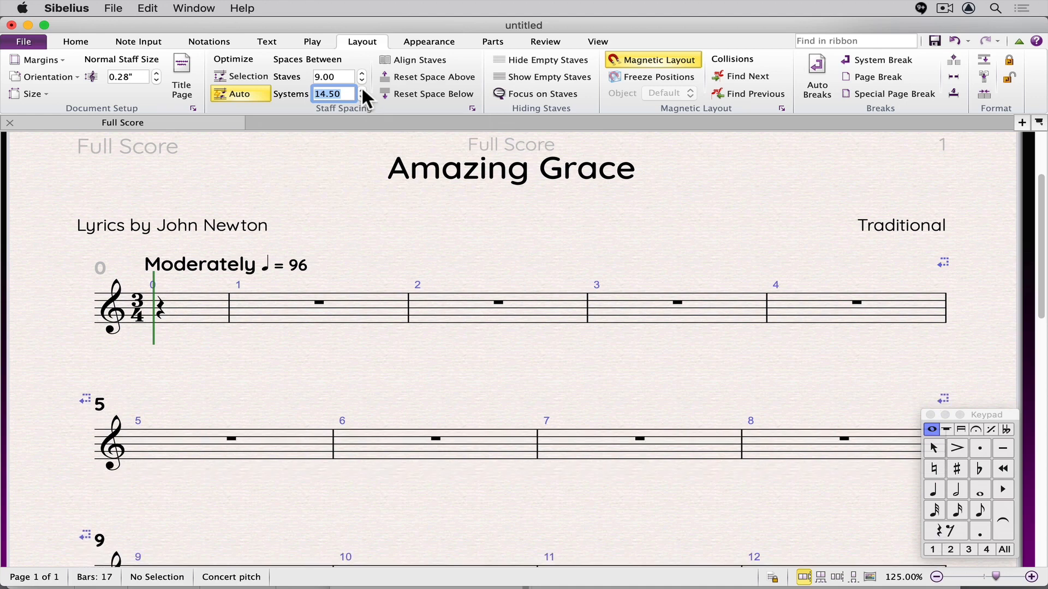
pyautogui.click(362, 89)
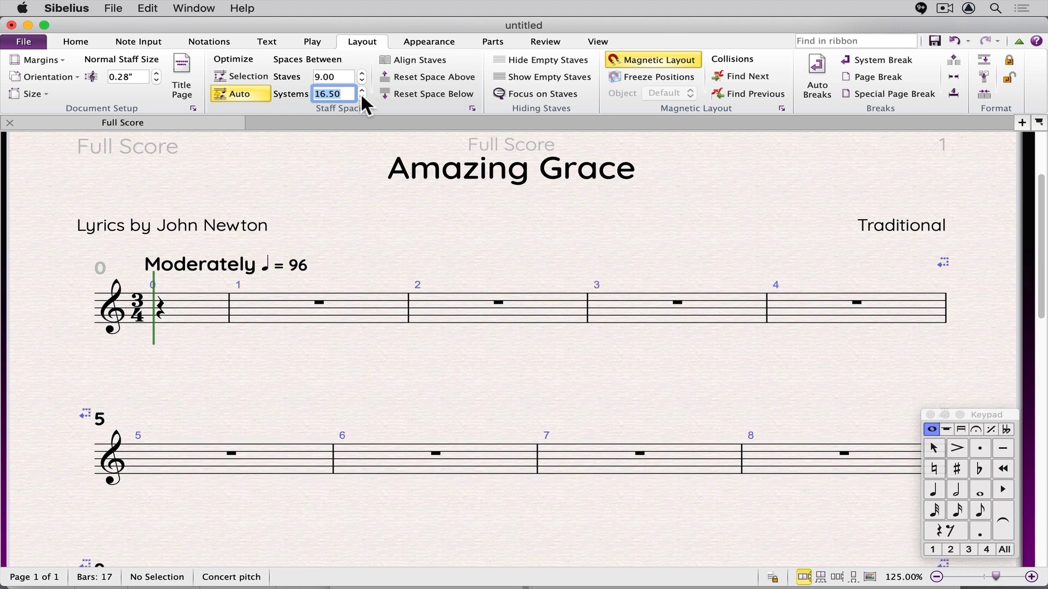
pyautogui.click(361, 97)
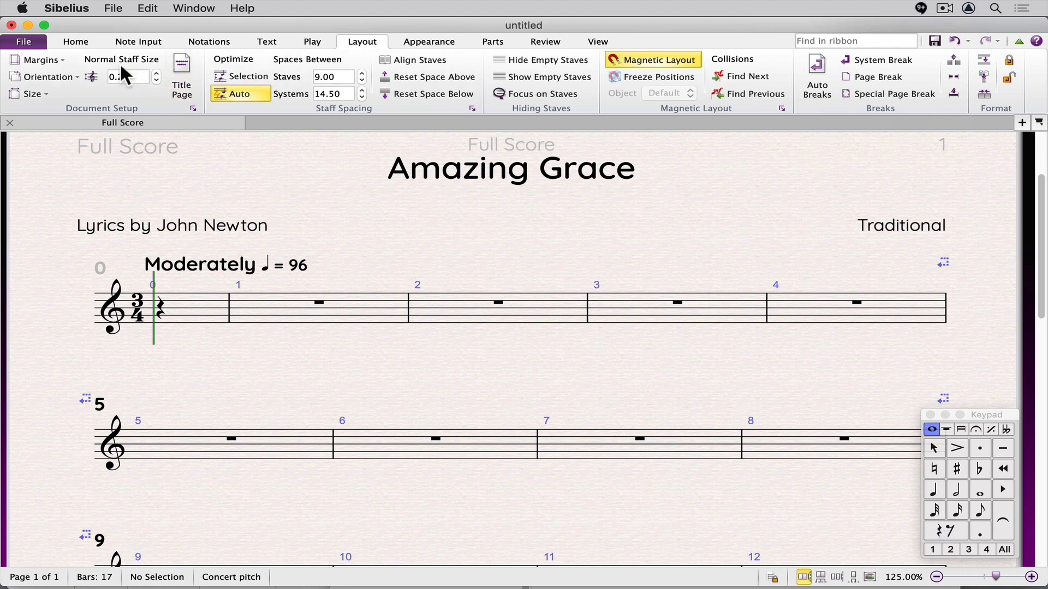
# Step: Reopen Engraving Rules, review the 14.5 spacing and justification, and confirm unchanged
pyautogui.click(429, 41)
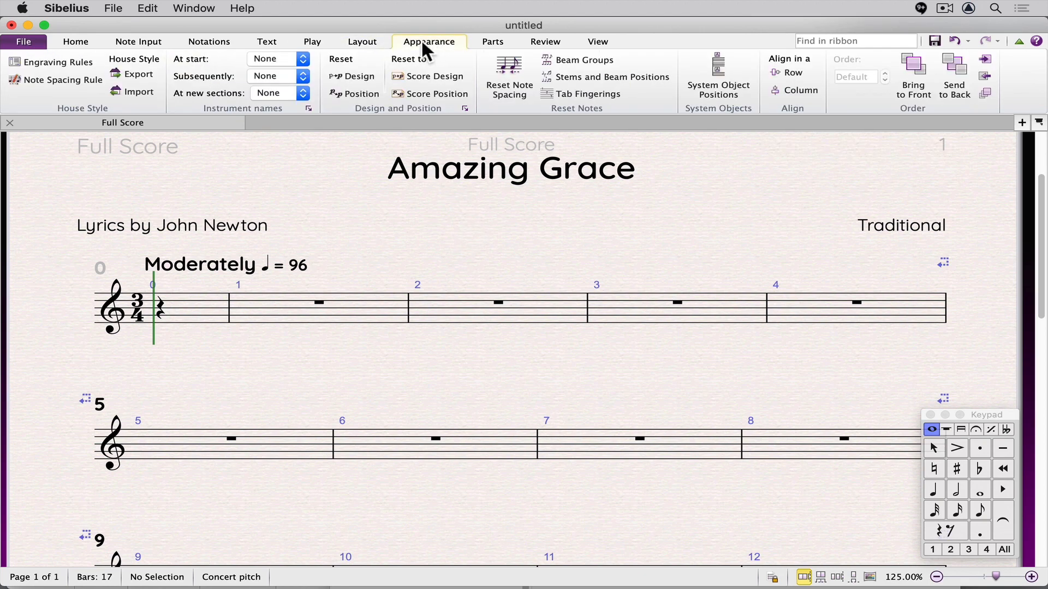
pyautogui.click(56, 62)
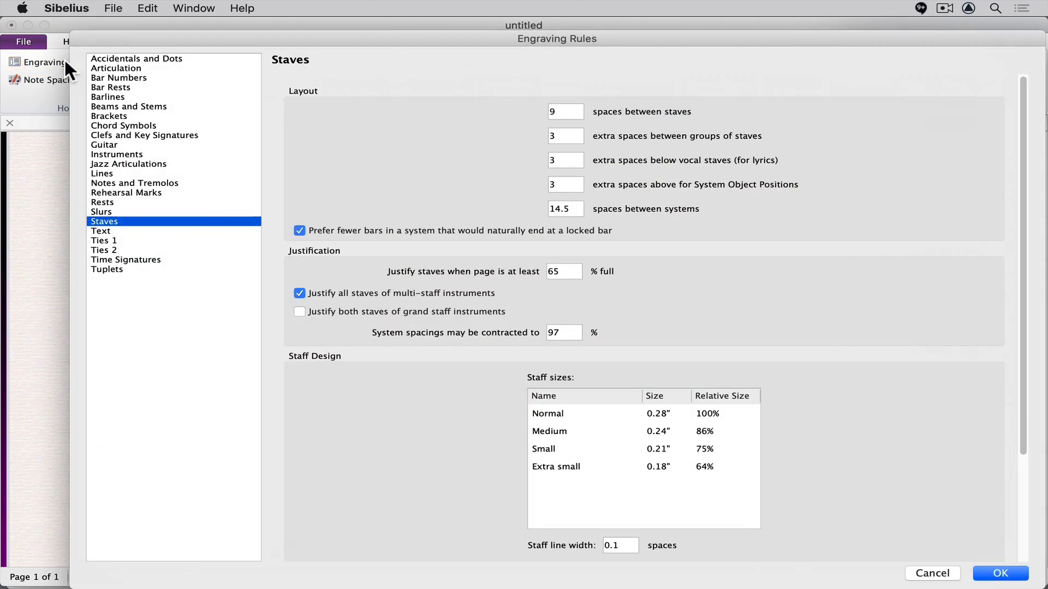
pyautogui.moveTo(425, 277)
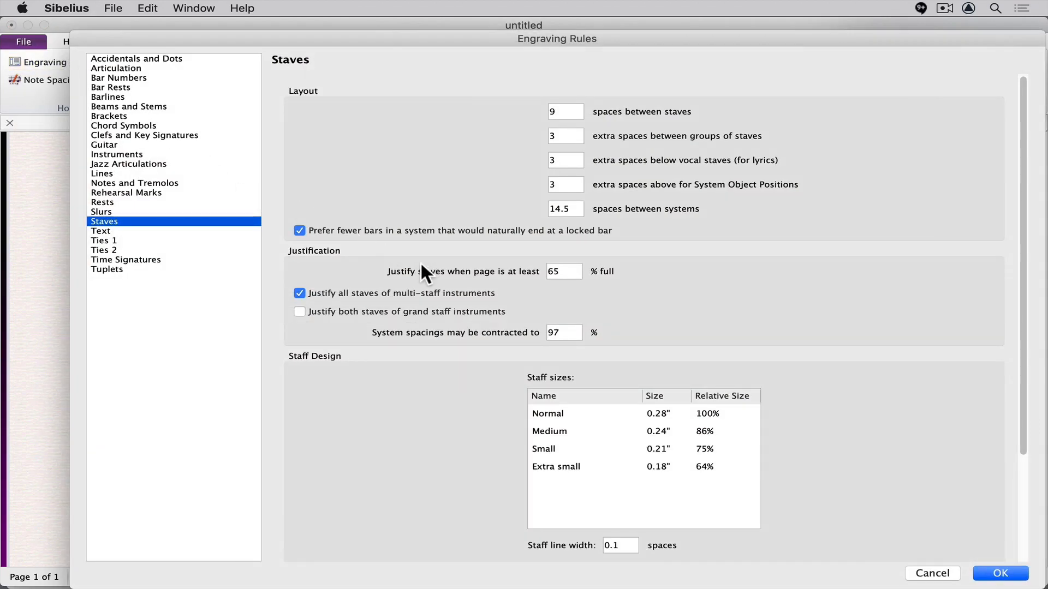
pyautogui.moveTo(386, 277)
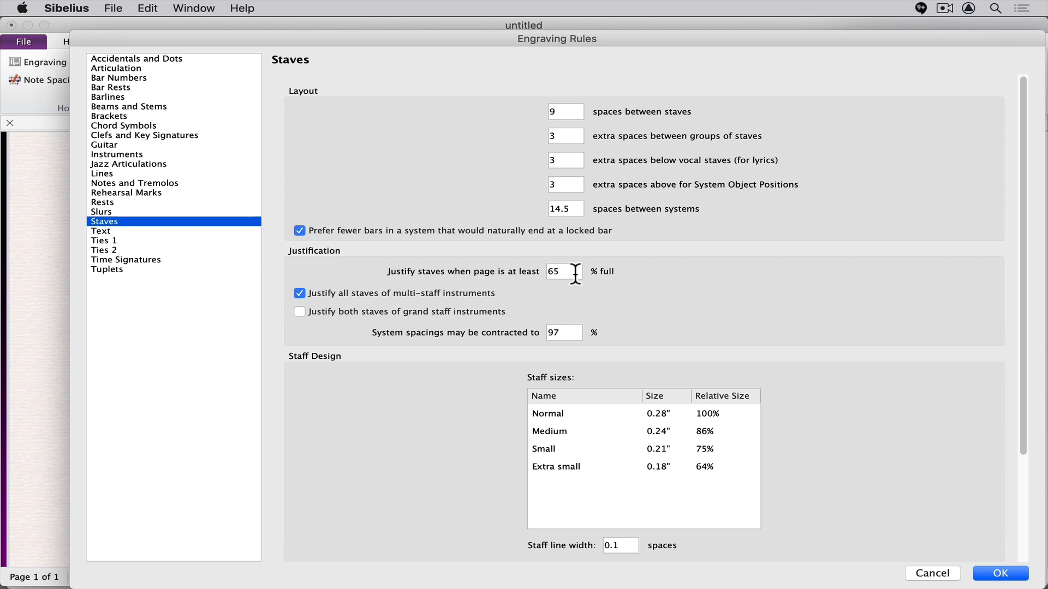
pyautogui.moveTo(635, 305)
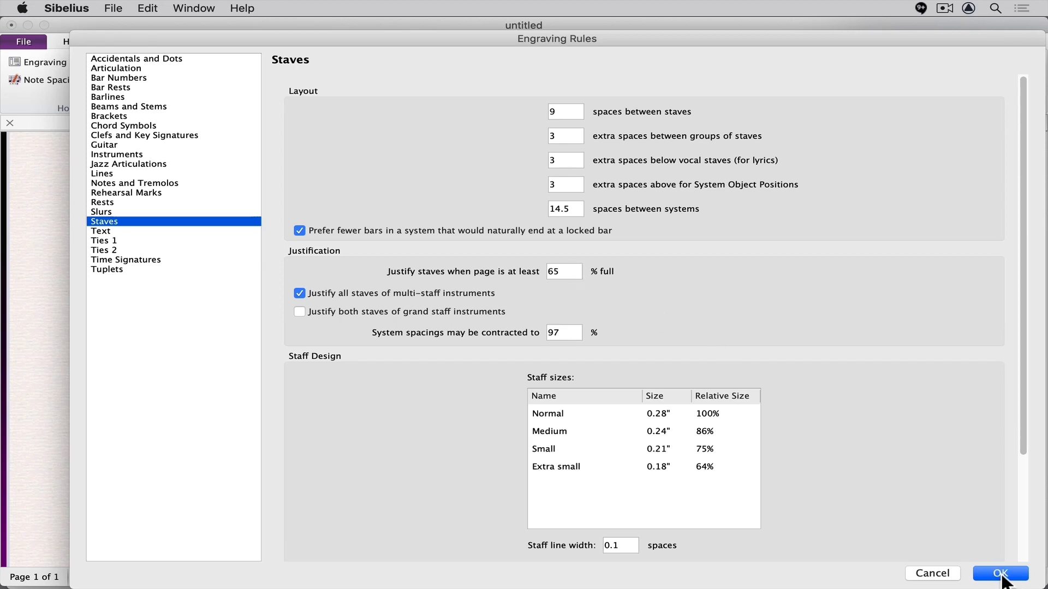
pyautogui.click(1000, 573)
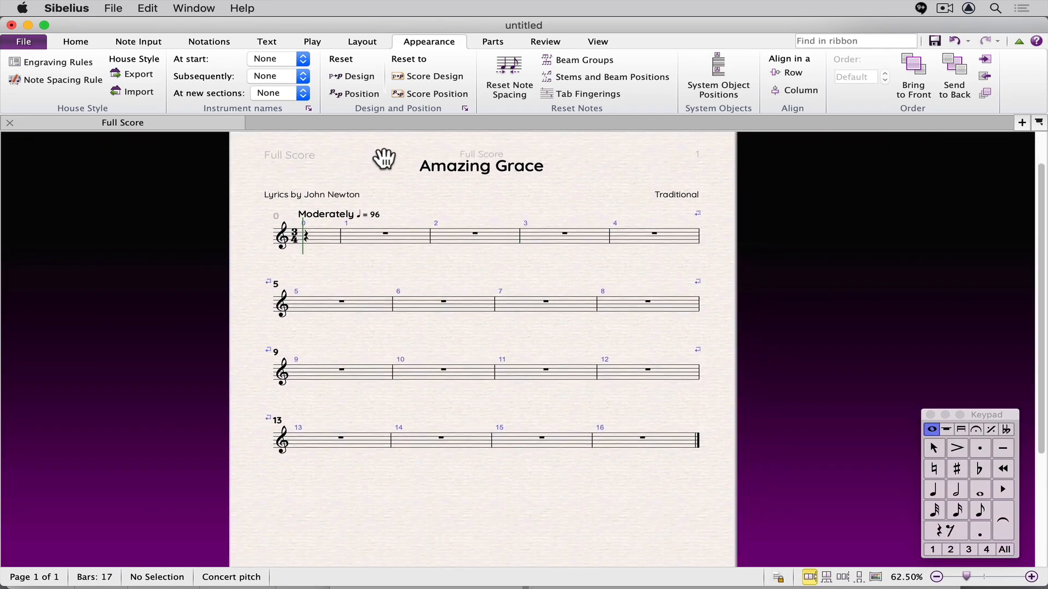
pyautogui.moveTo(494, 454)
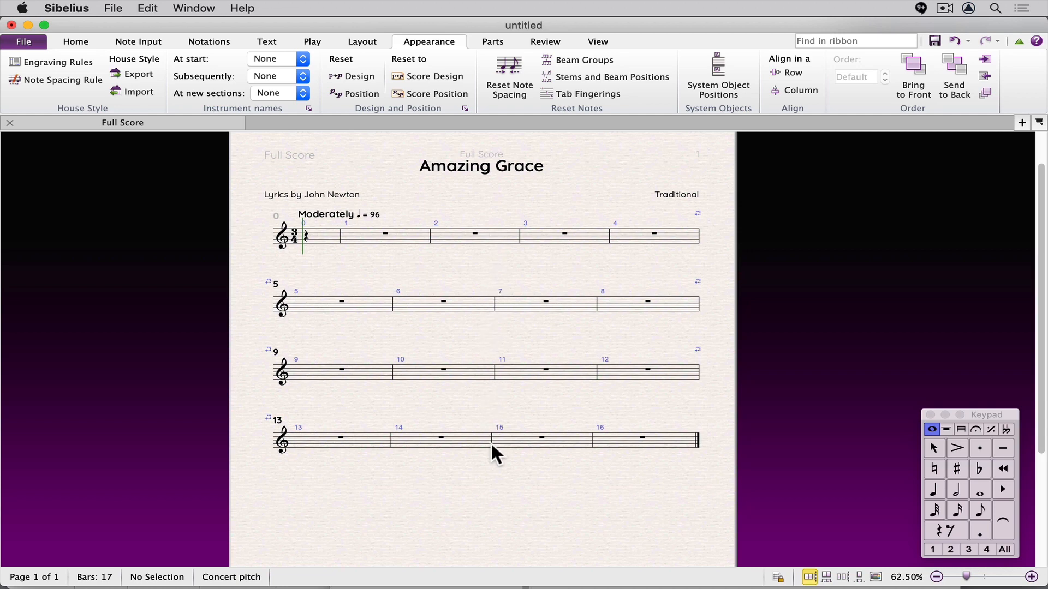
pyautogui.moveTo(493, 542)
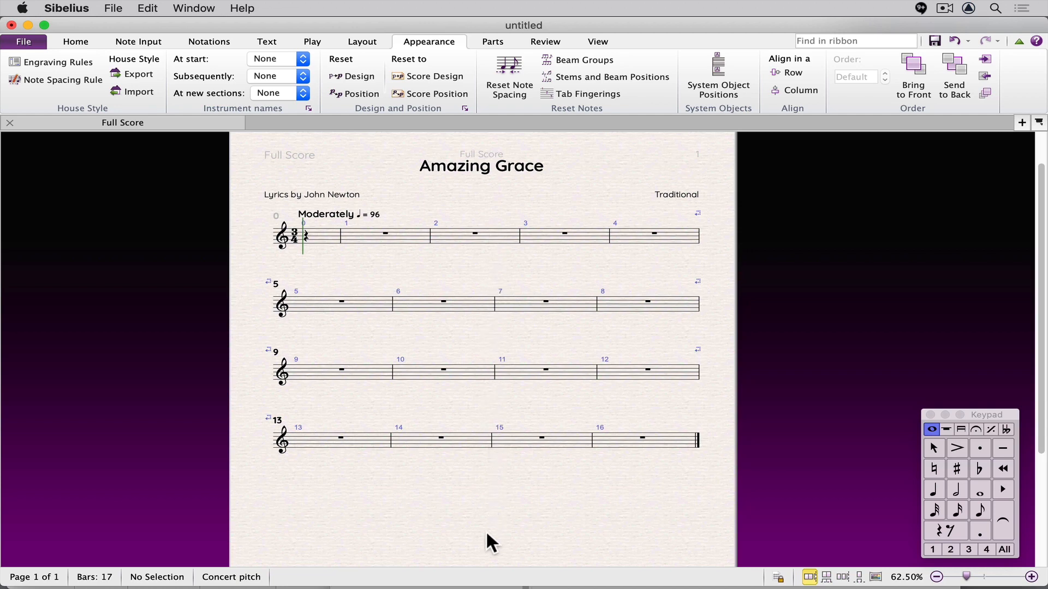
# Step: Append one bar at the end with Cmd+B, spreading the four systems down the page
pyautogui.scroll(3)
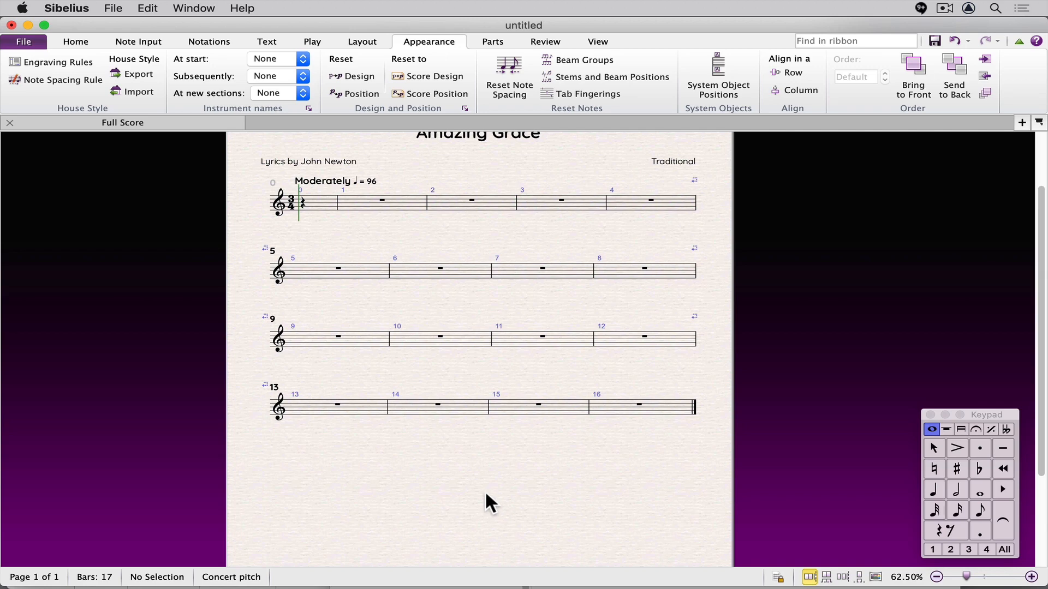
pyautogui.press('cmd')
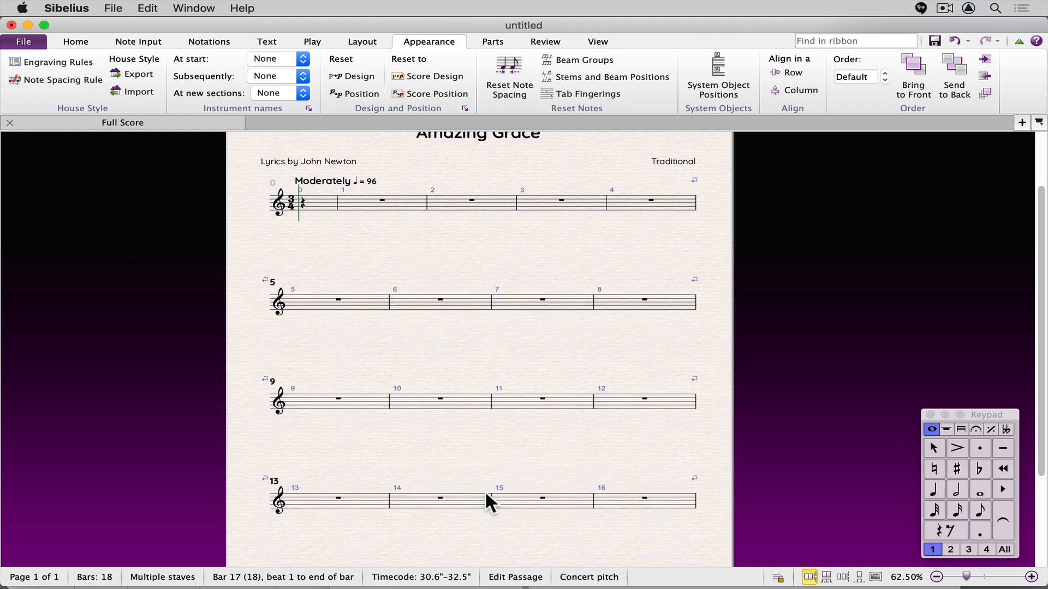
pyautogui.moveTo(411, 204)
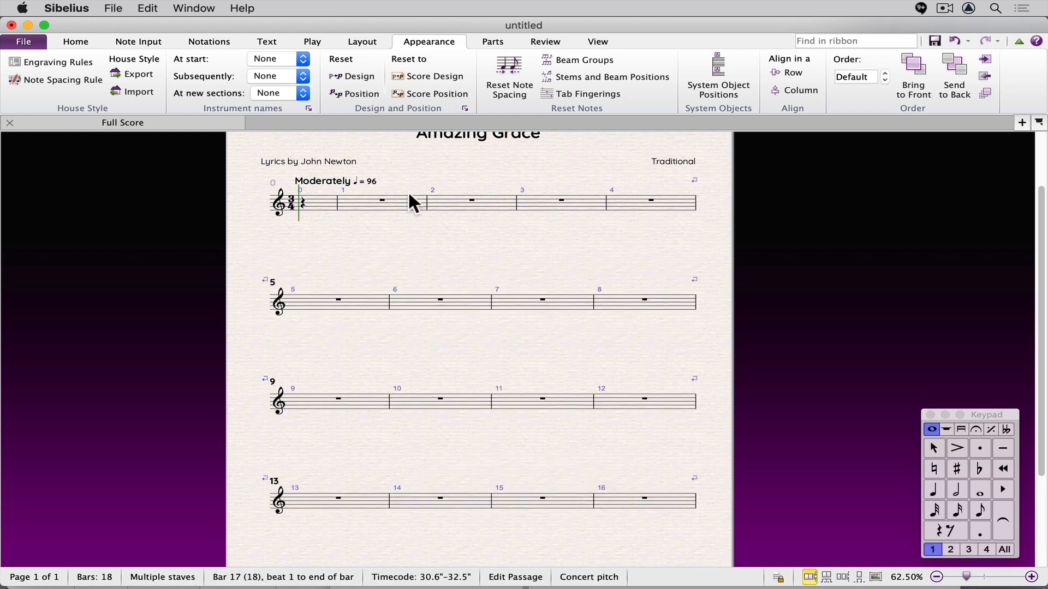
pyautogui.moveTo(415, 532)
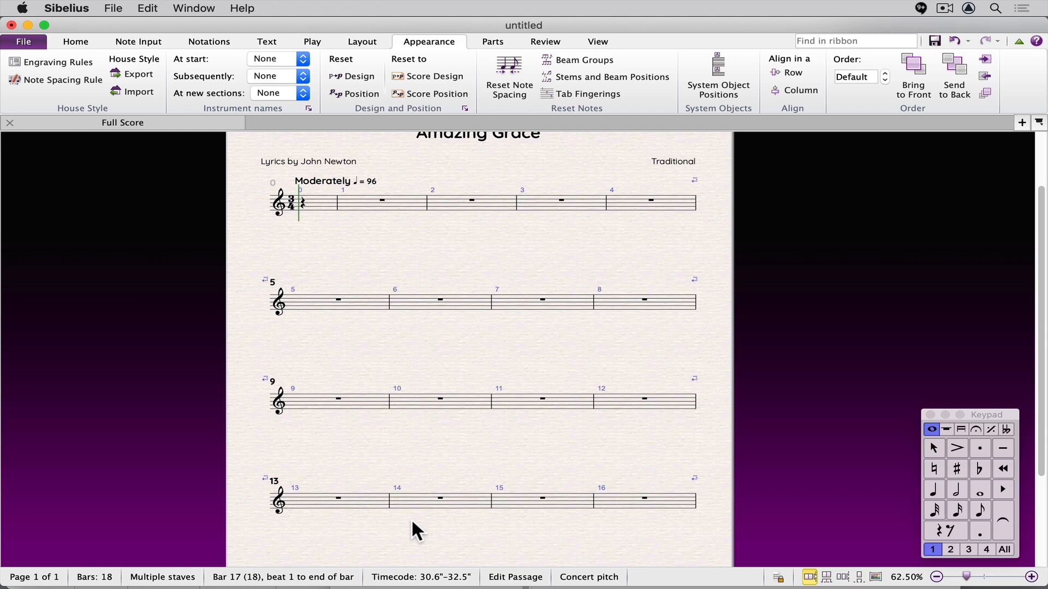
pyautogui.moveTo(389, 258)
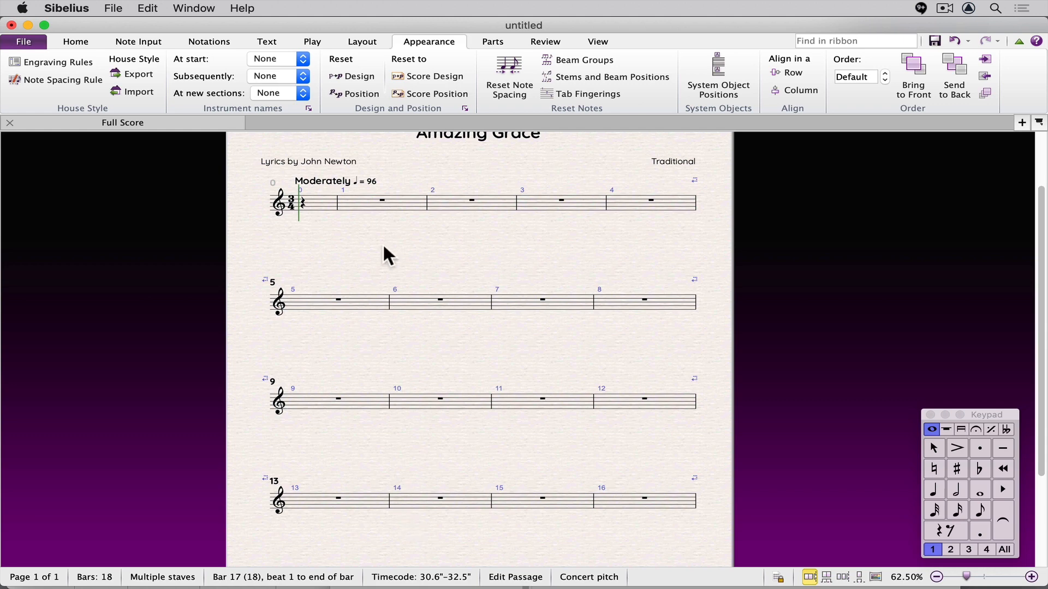
pyautogui.moveTo(53, 61)
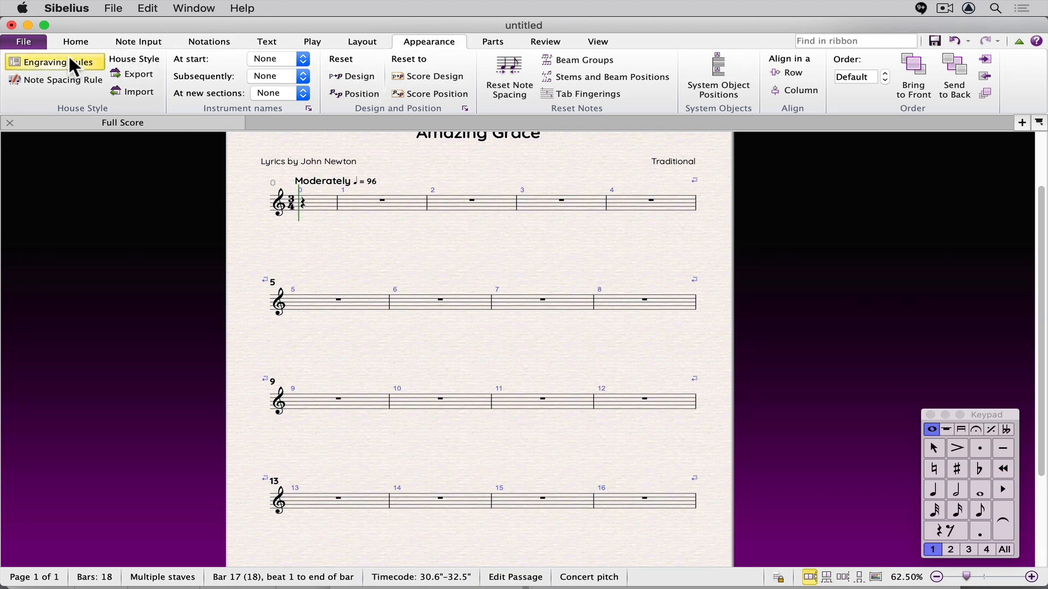
# Step: Set 'Justify staves when page is at least' to 95% in Engraving Rules and confirm
pyautogui.click(51, 61)
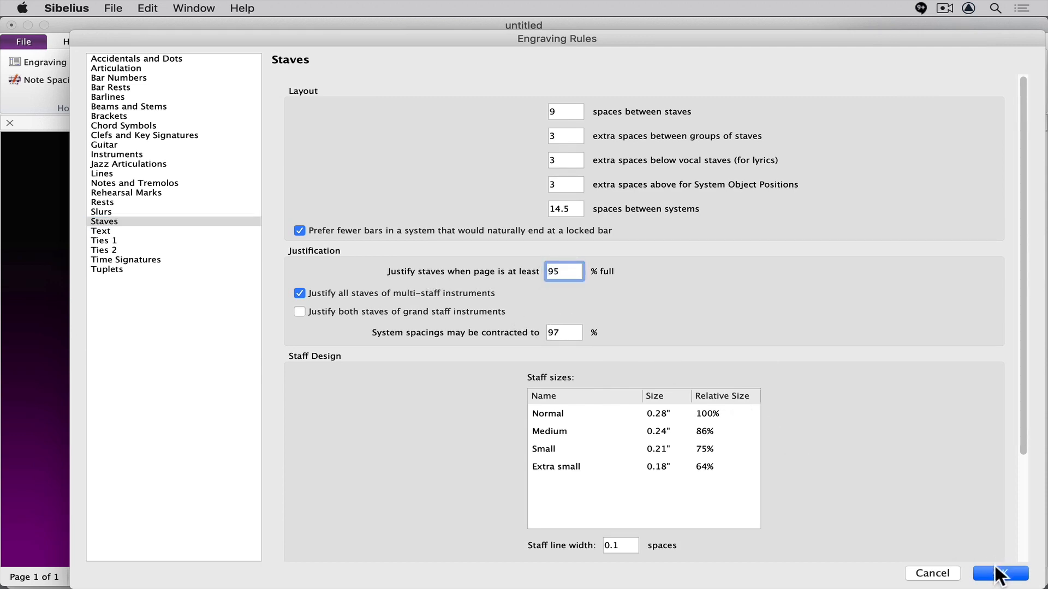
pyautogui.click(999, 573)
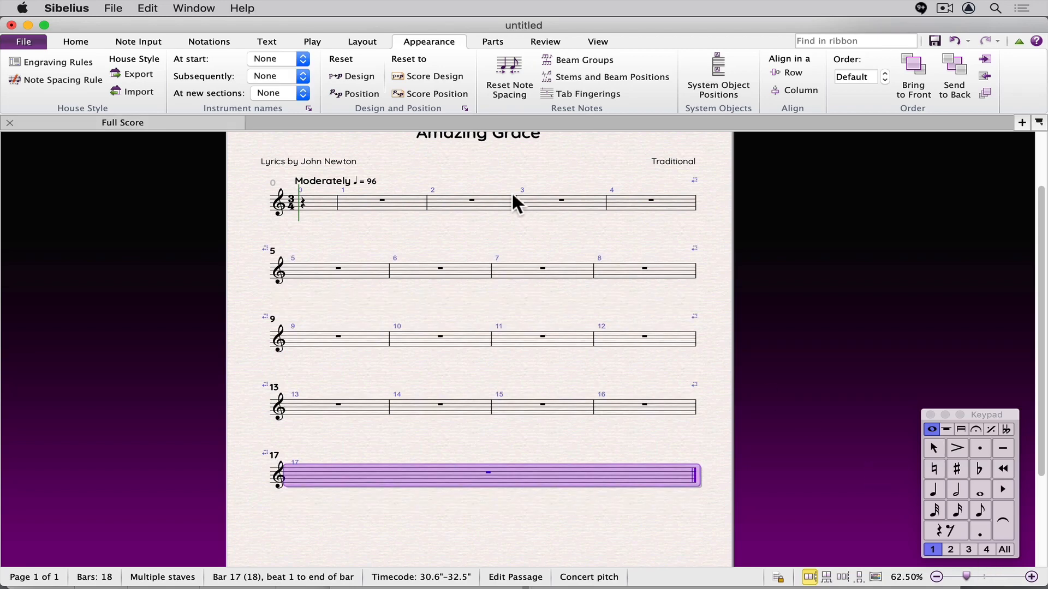
# Step: Extend the score to bar 25, select a bar, and return to the Layout staff spacing settings
pyautogui.click(505, 528)
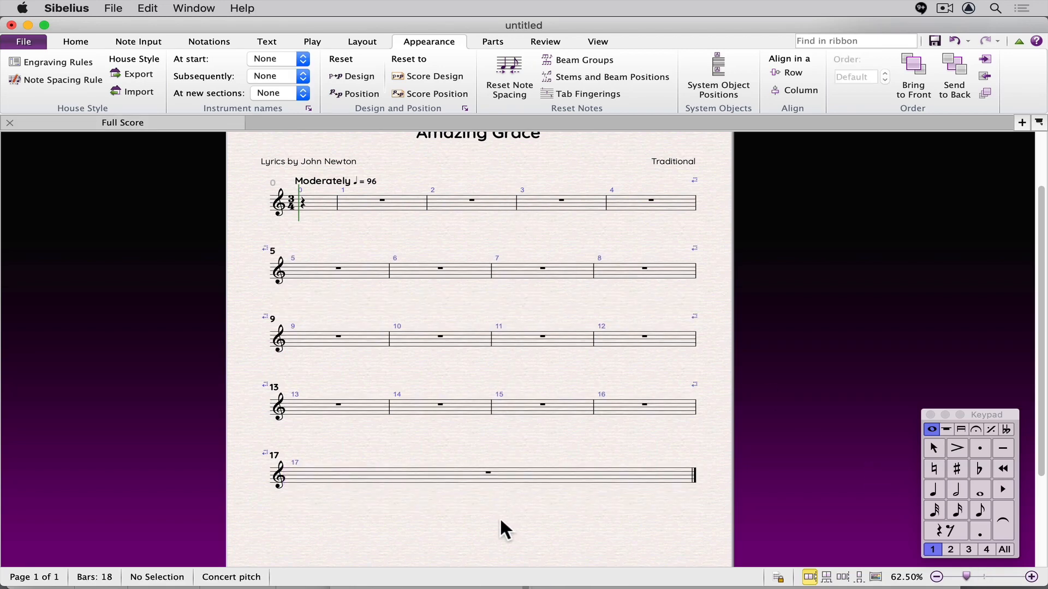
pyautogui.scroll(3)
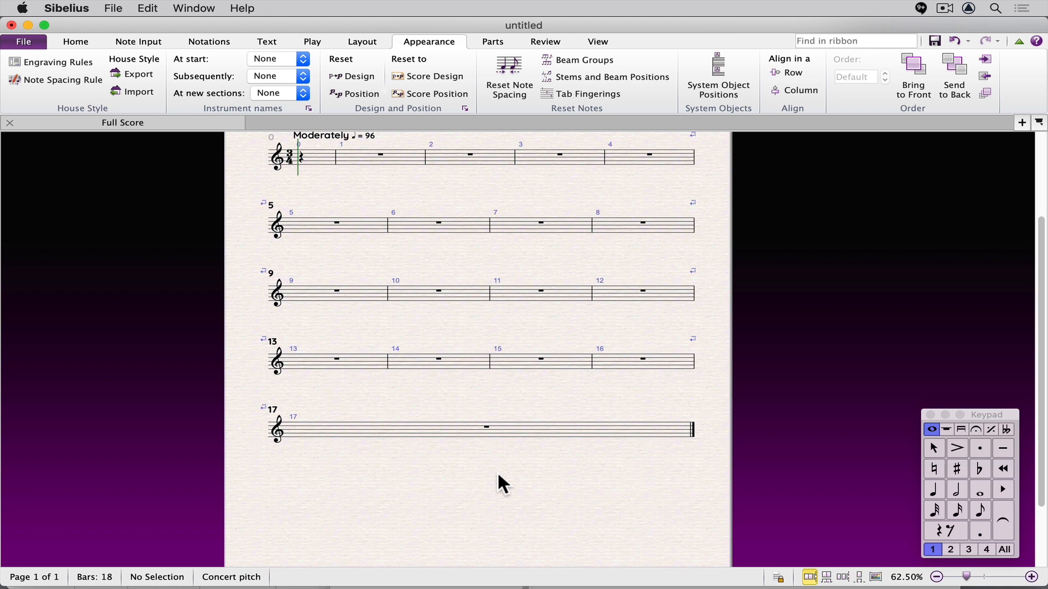
pyautogui.click(588, 427)
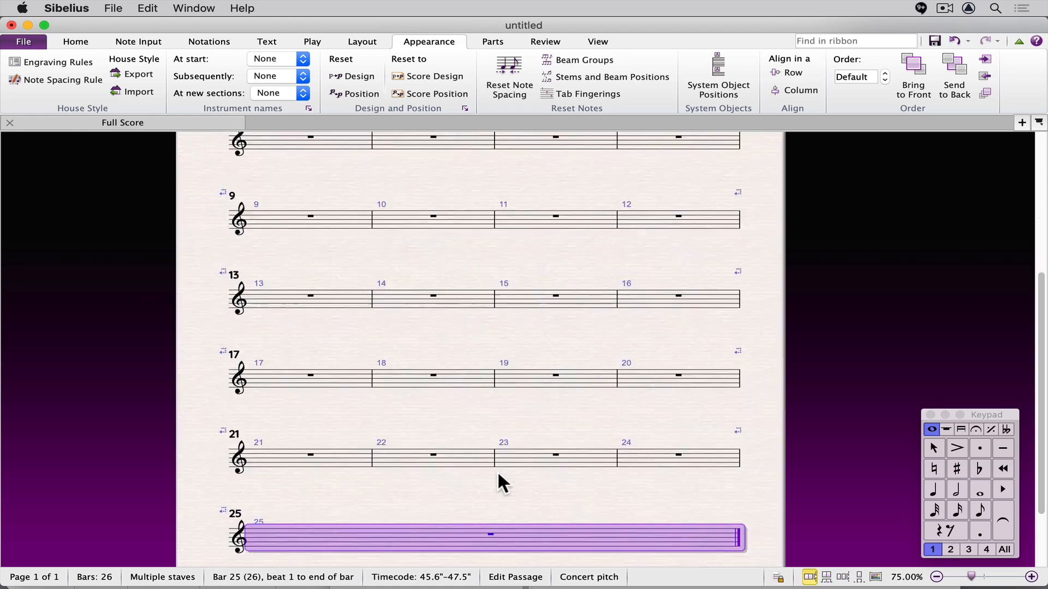
pyautogui.click(361, 41)
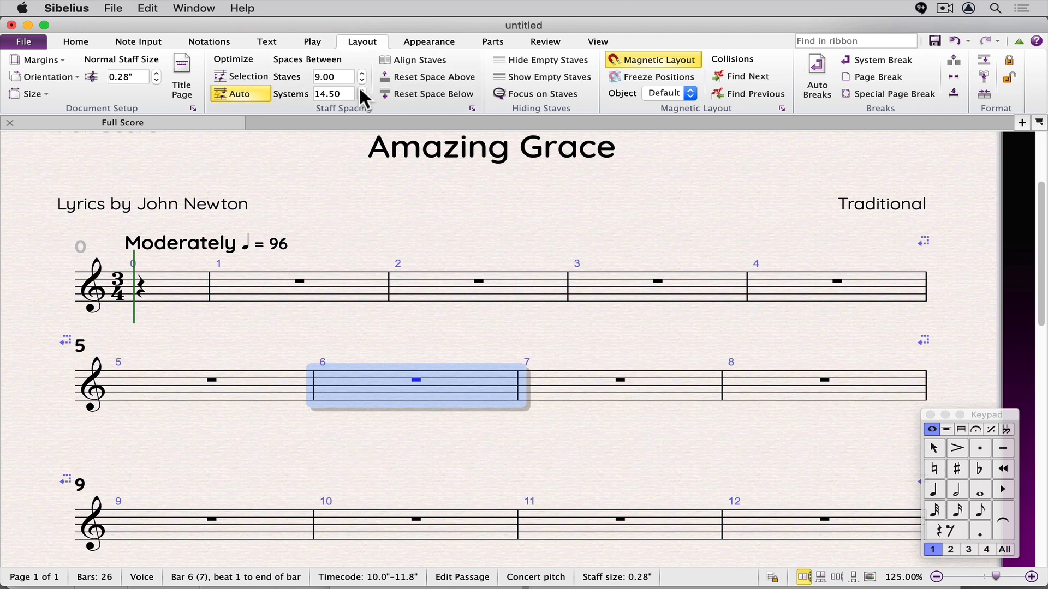
# Step: Raise the space between systems to 17.50, pushing the score onto a second page
pyautogui.click(361, 89)
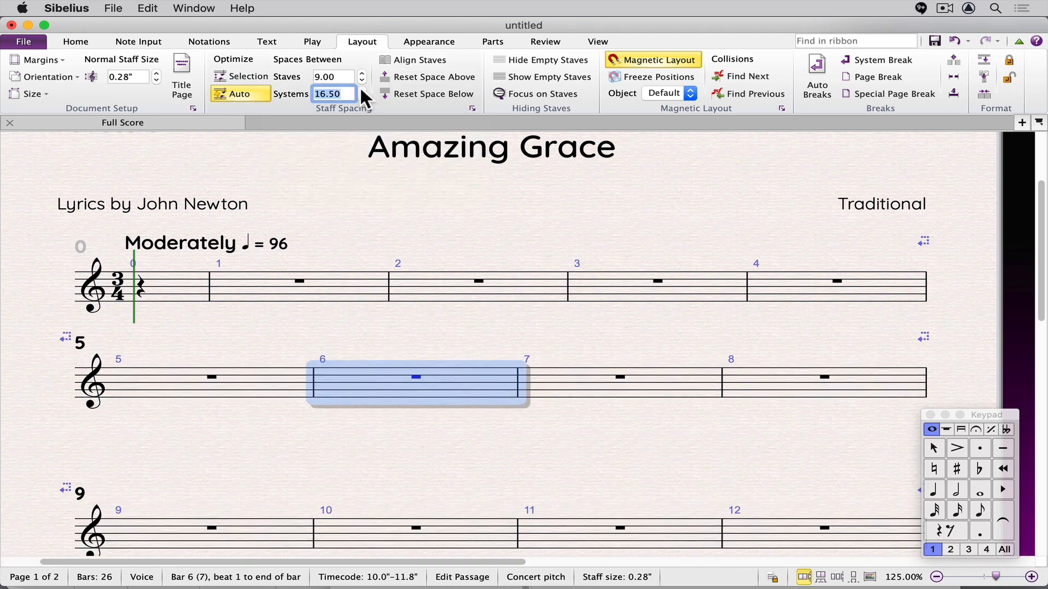
pyautogui.click(361, 89)
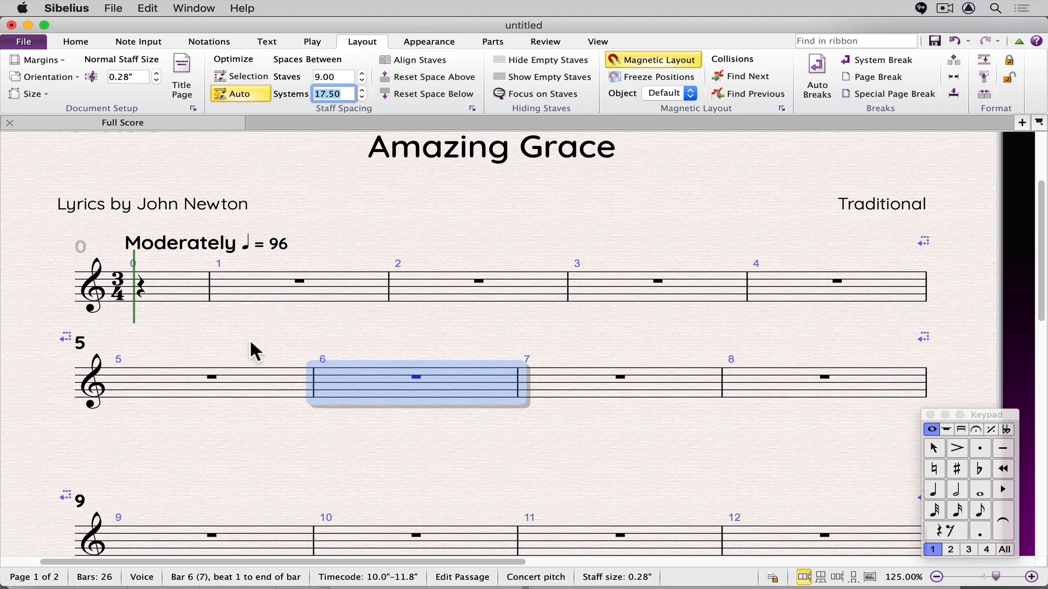
pyautogui.moveTo(239, 403)
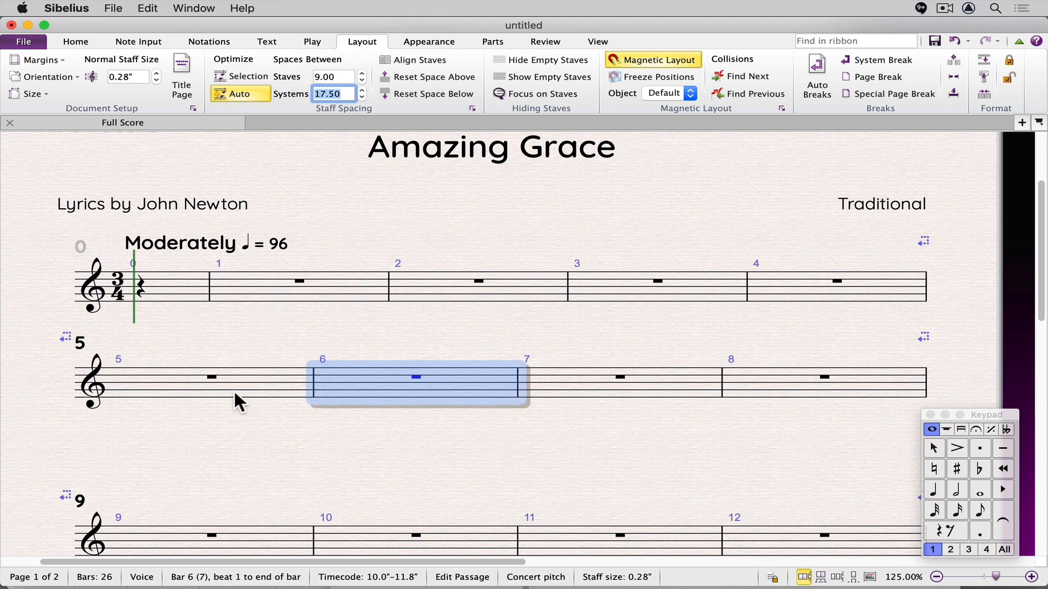
pyautogui.moveTo(381, 297)
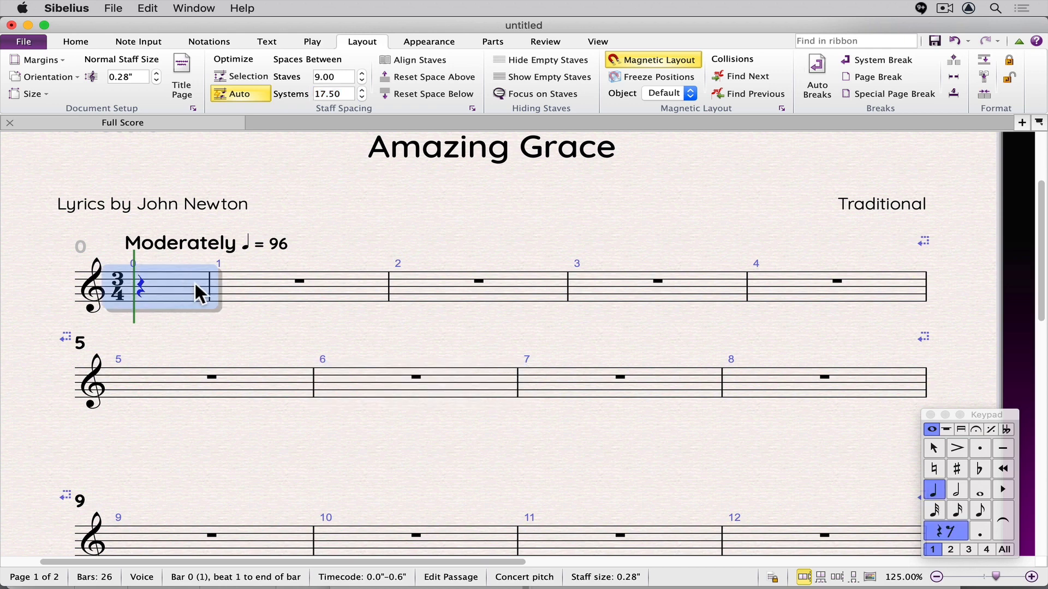
pyautogui.moveTo(796, 541)
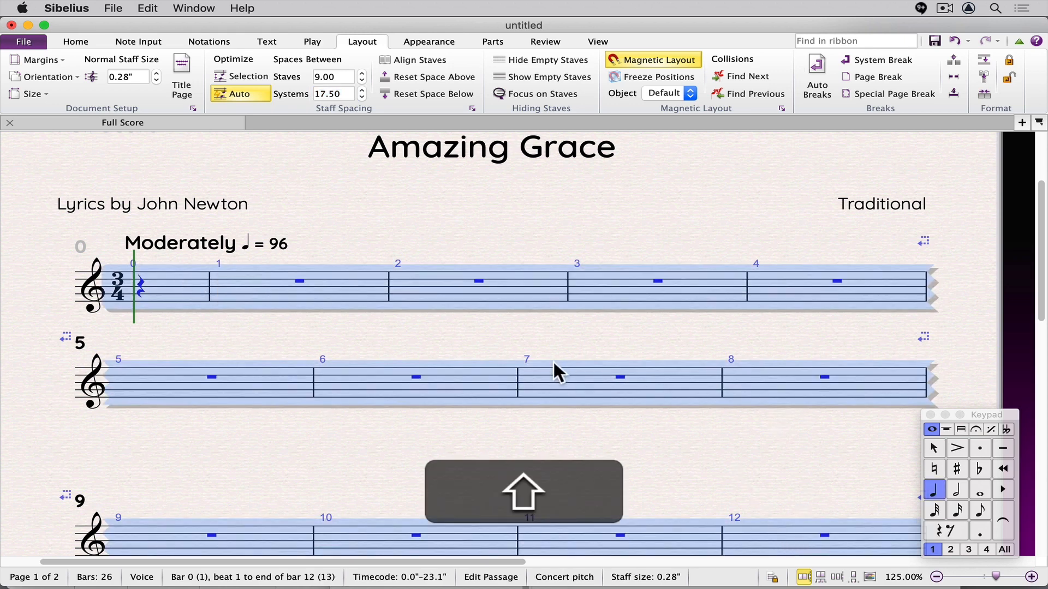
pyautogui.moveTo(501, 207)
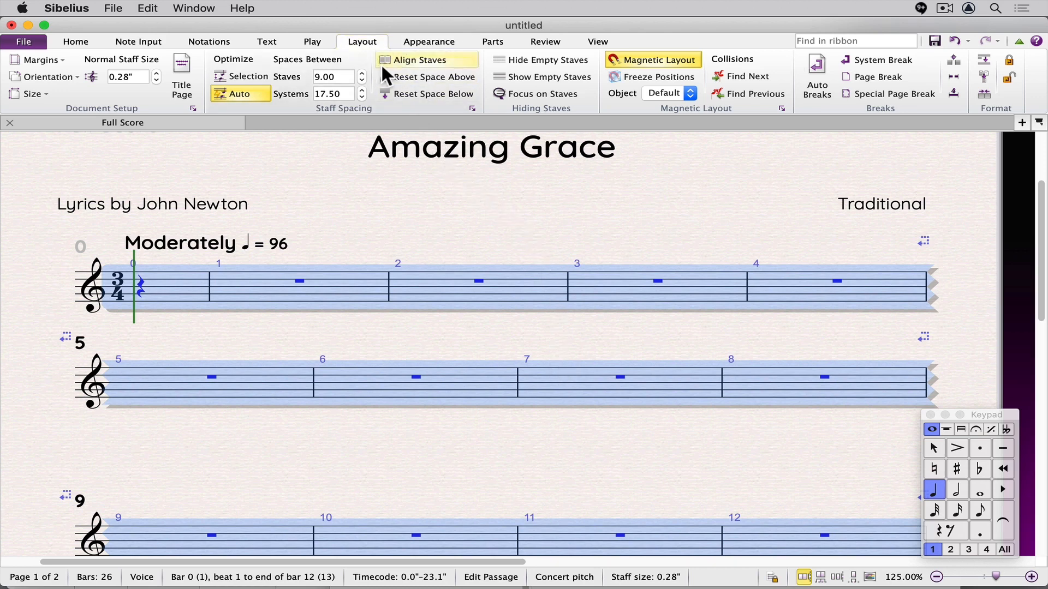
pyautogui.moveTo(434, 77)
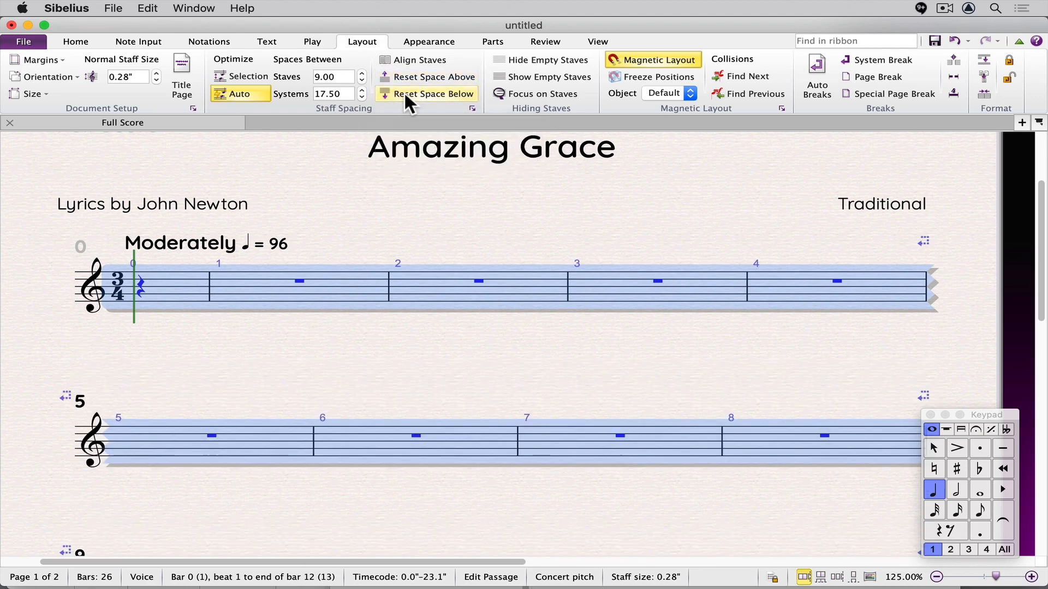
pyautogui.moveTo(375, 361)
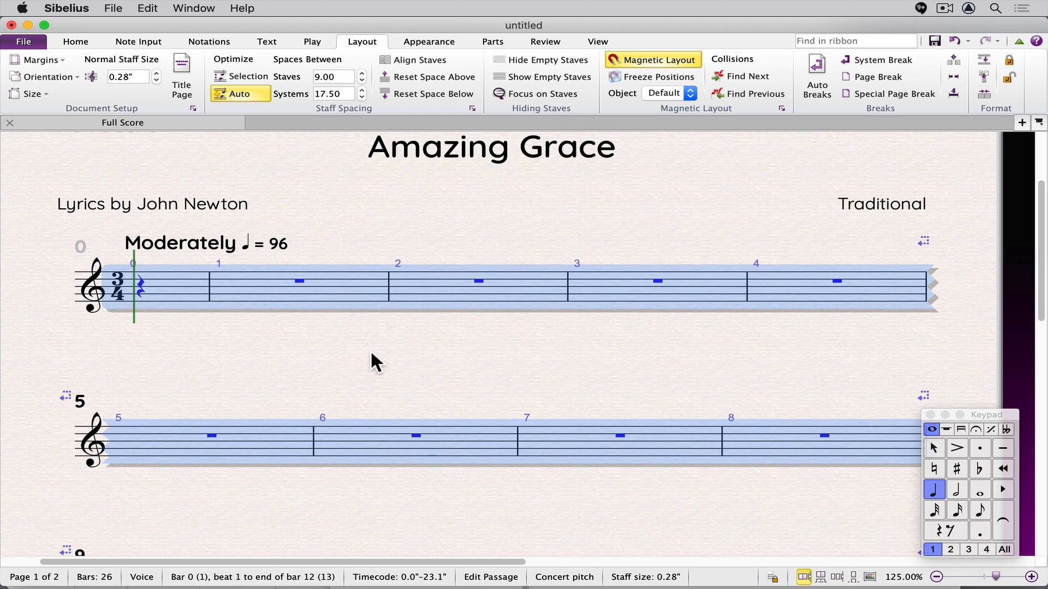
pyautogui.moveTo(329, 131)
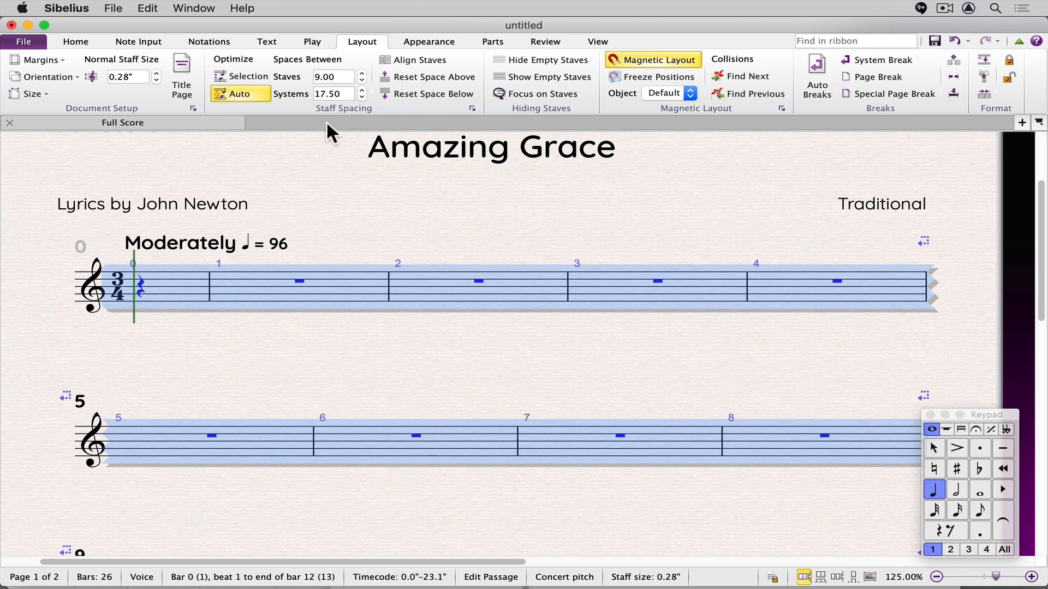